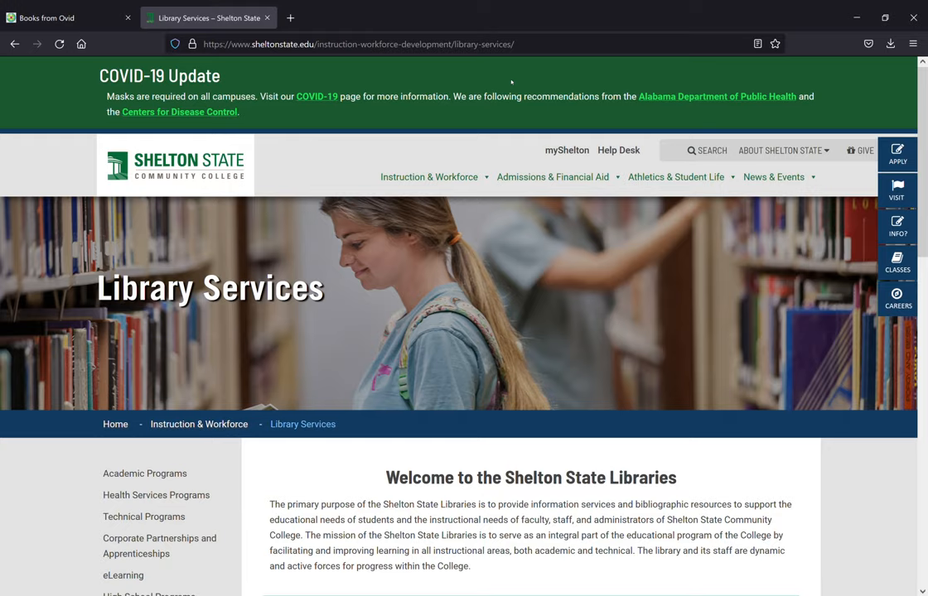
{"action": "mouse_move", "coordinate": [746, 217]}
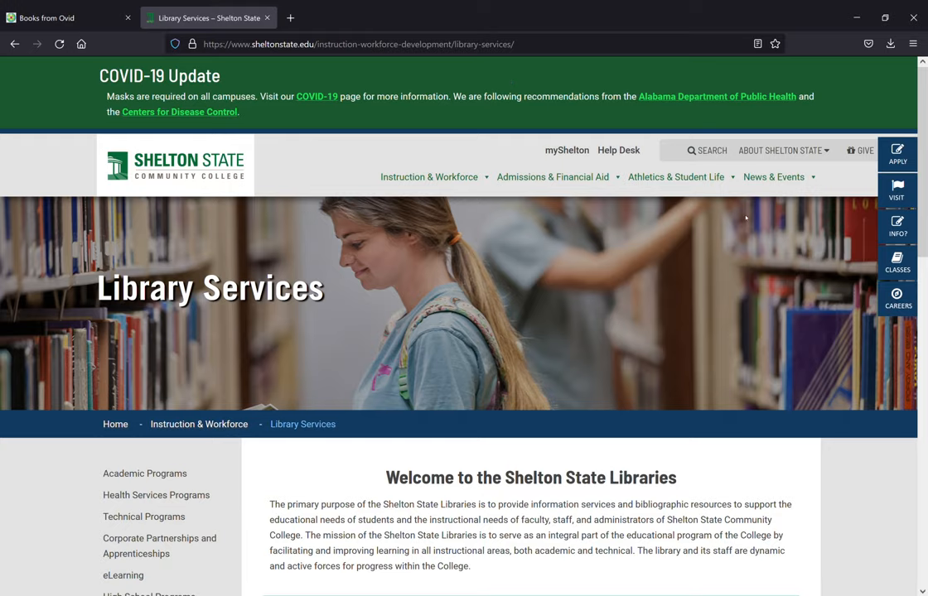
{"action": "mouse_move", "coordinate": [921, 119]}
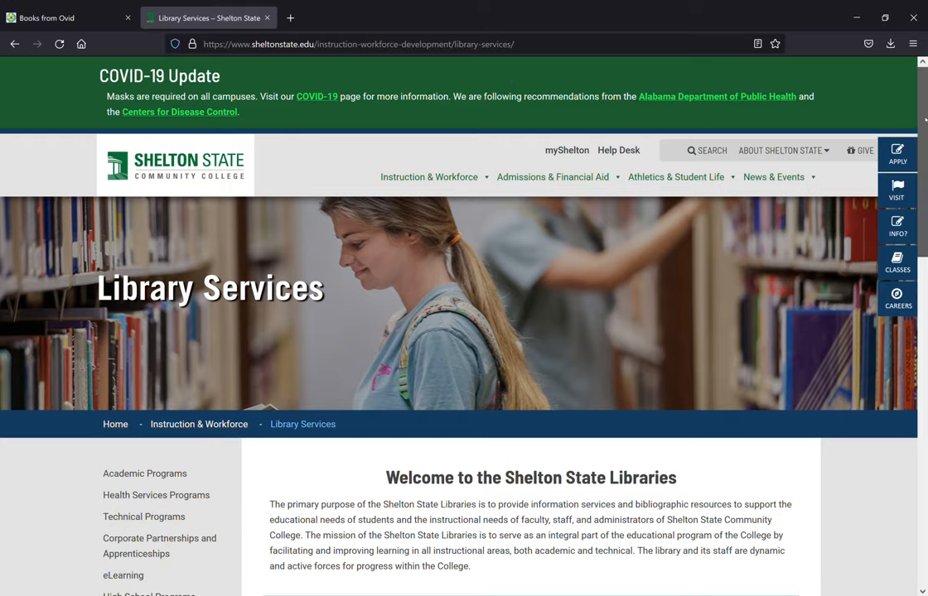
Reach the WorldCat Discovery catalog search link from the Library Services page.
{"action": "scroll", "scroll_direction": "down", "scroll_amount": 3}
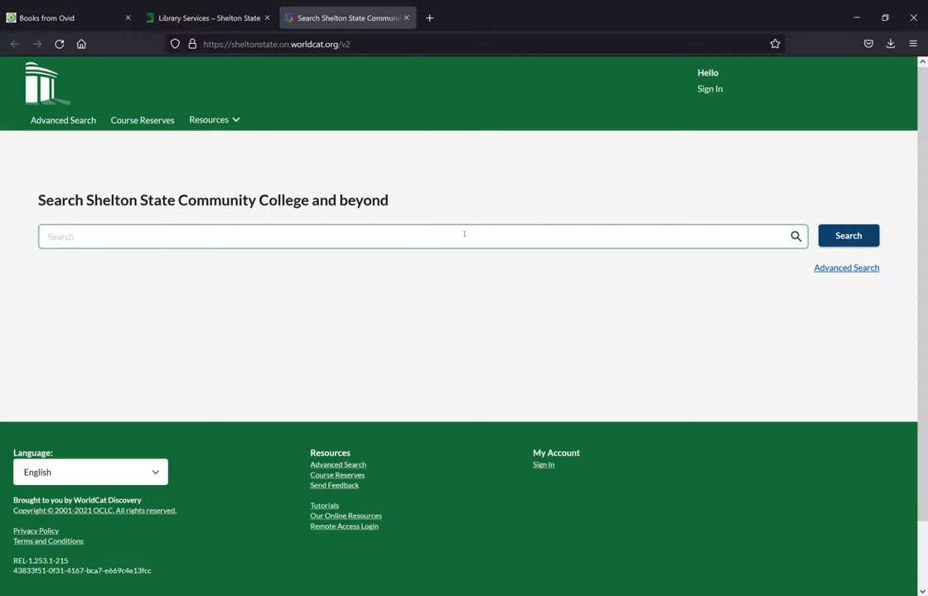
Search the catalog for 'charting made incredibly easy' and view the first result's eBook.
{"action": "left_click", "coordinate": [414, 236]}
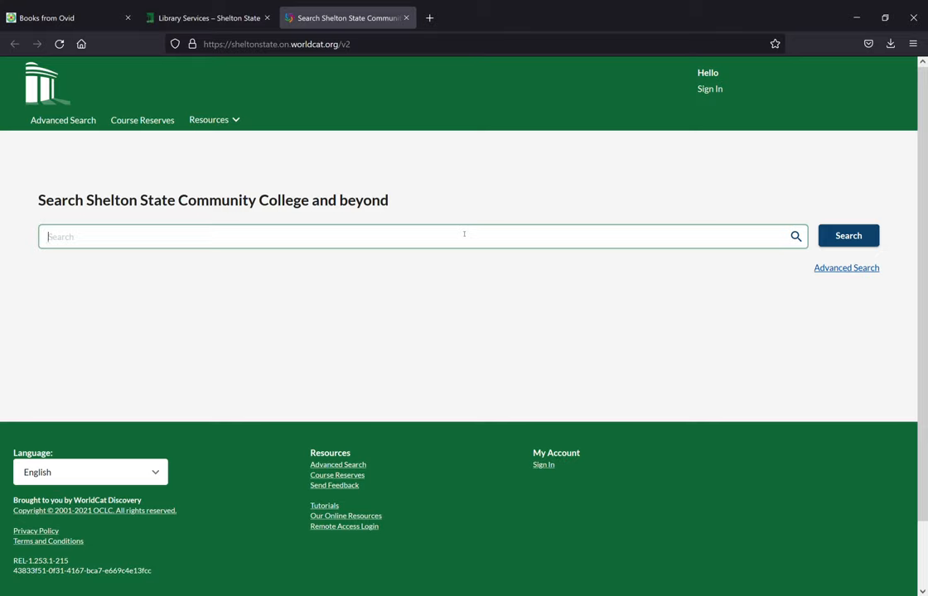
{"action": "type", "text": "charting made incredibly easy"}
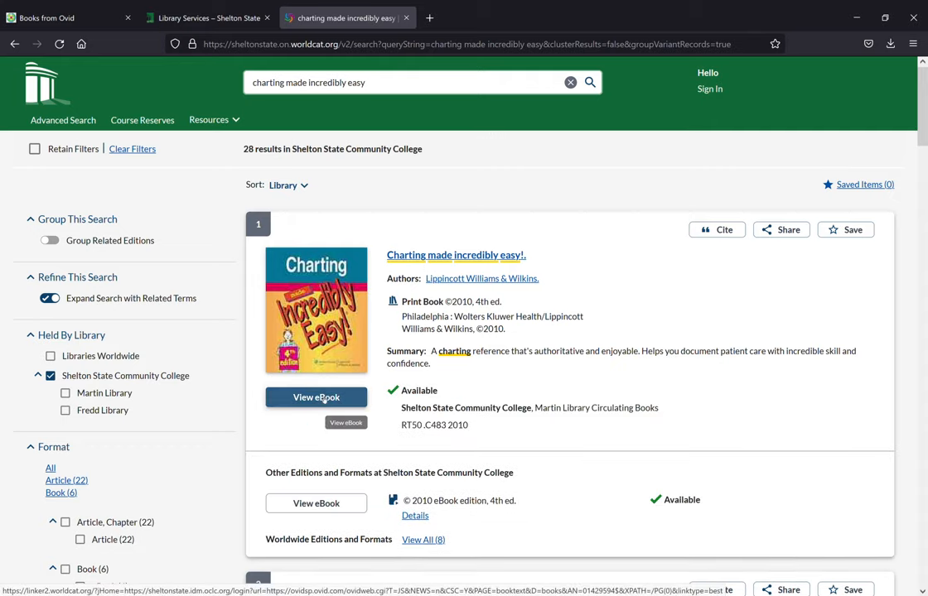
{"action": "left_click", "coordinate": [314, 398]}
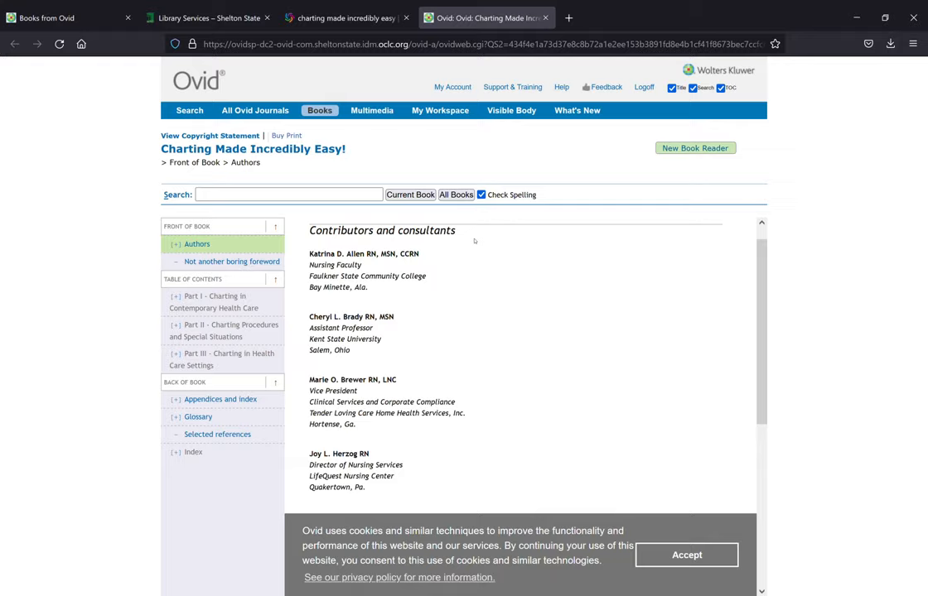
{"action": "mouse_move", "coordinate": [695, 147]}
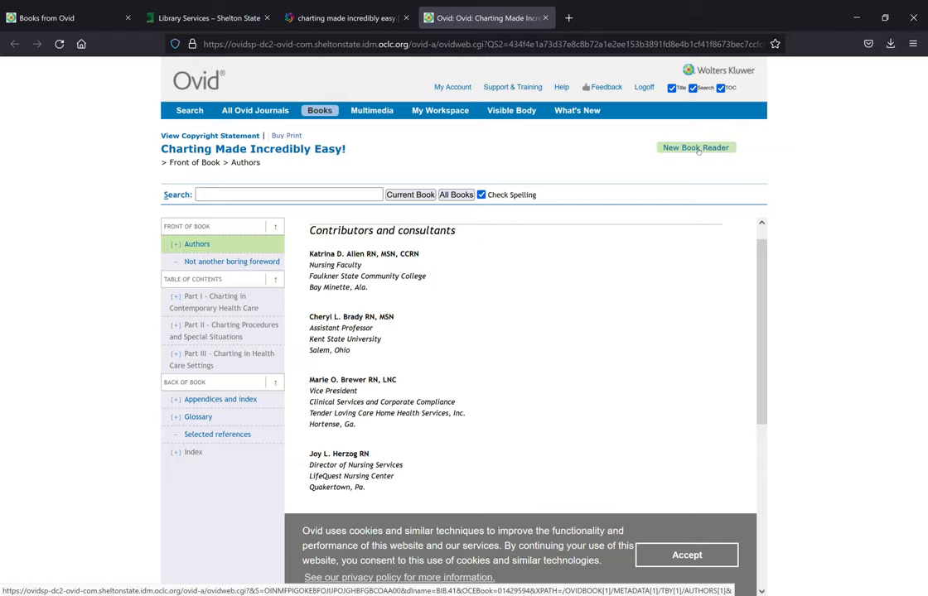
Launch Charting Made Incredibly Easy! in Ovid's New Book Reader.
{"action": "left_click", "coordinate": [696, 148]}
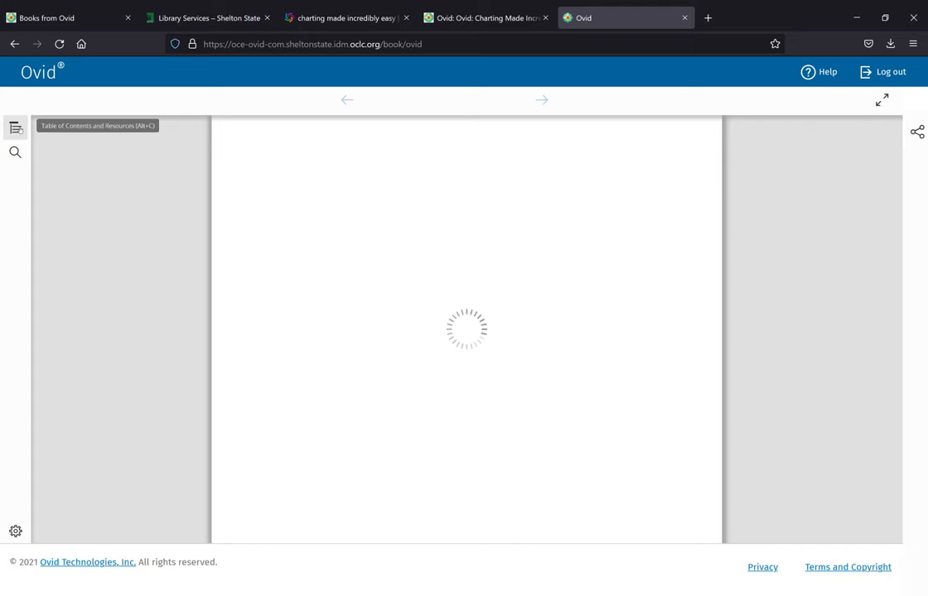
Show the Table of Contents beside the Contributors and consultants page.
{"action": "left_click", "coordinate": [15, 127]}
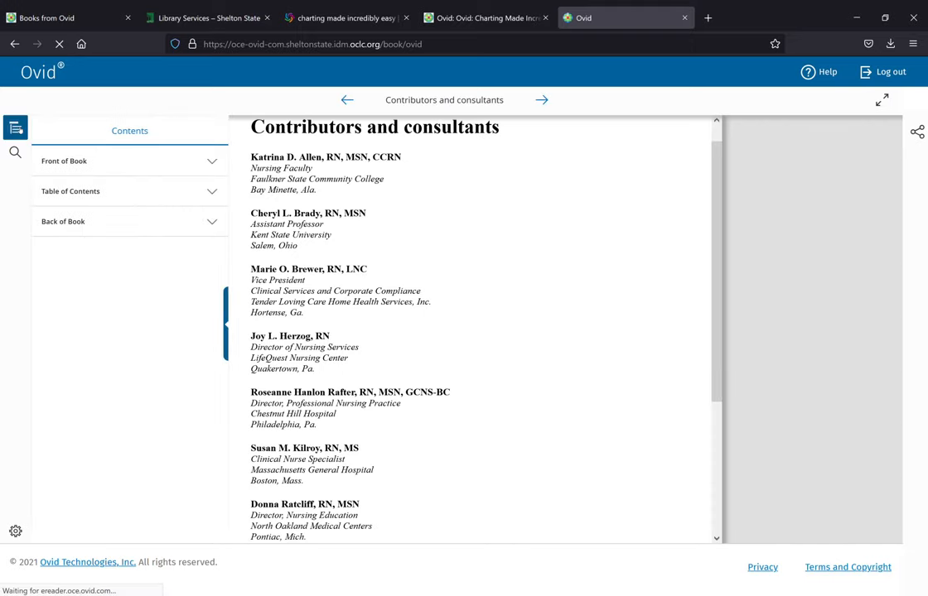